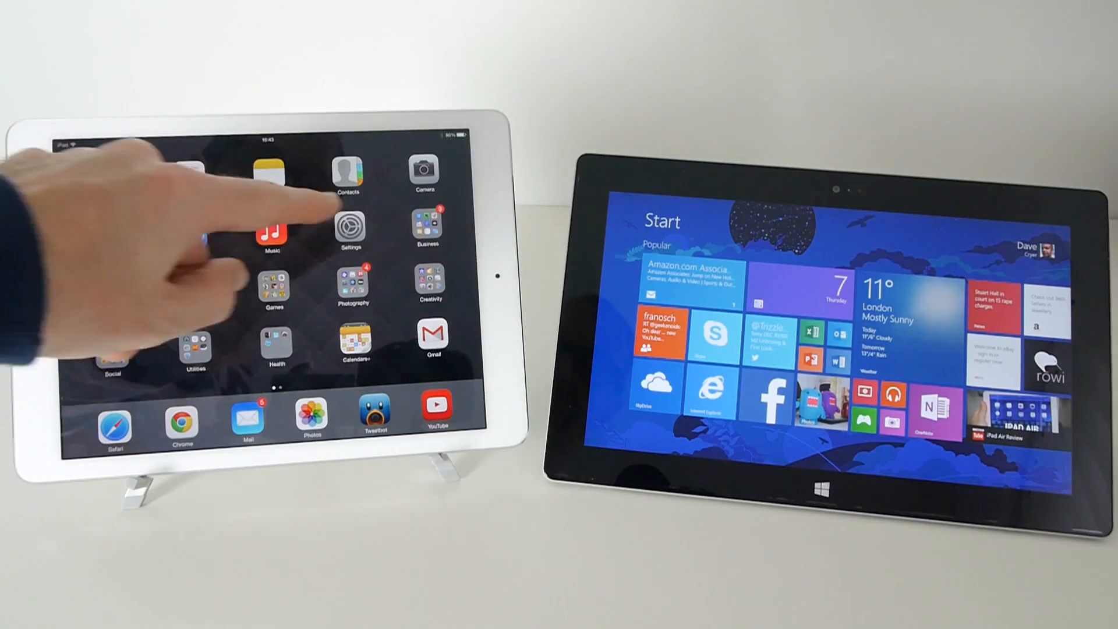
- On the iPad, go into Settings and browse Notification Center, Control Center and General
{"action": "left_click", "coordinate": [348, 230]}
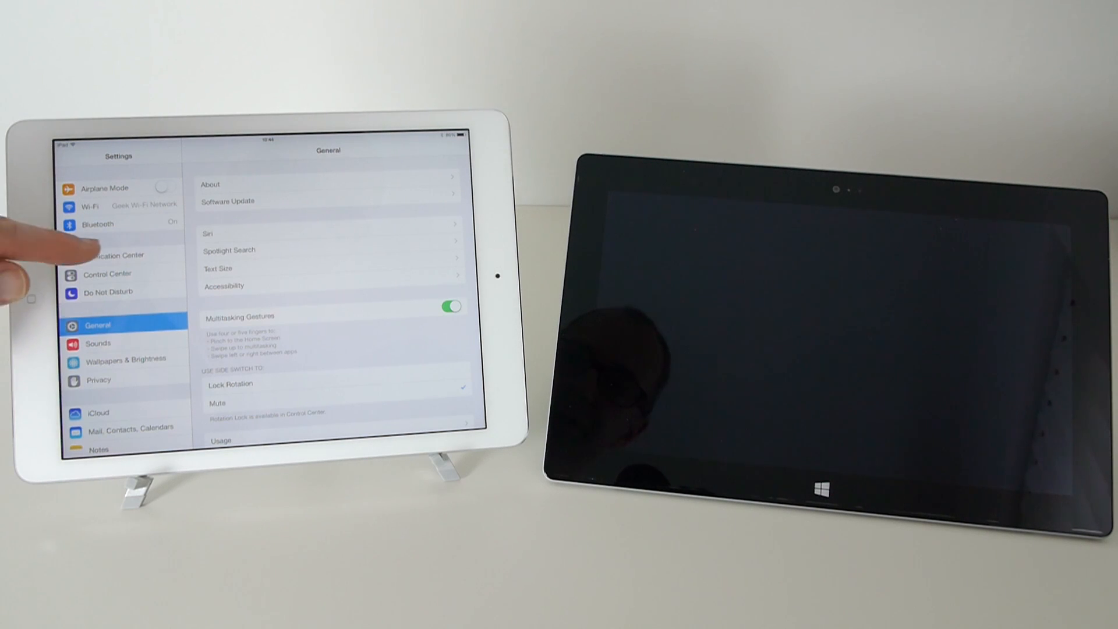
{"action": "left_click", "coordinate": [112, 255]}
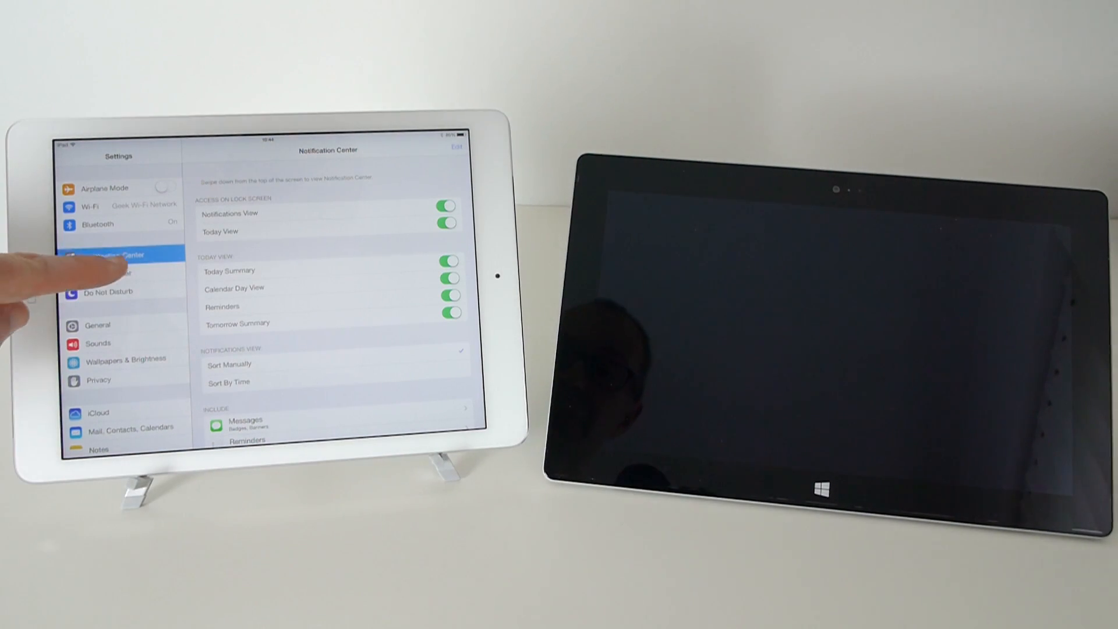
{"action": "left_click", "coordinate": [107, 273]}
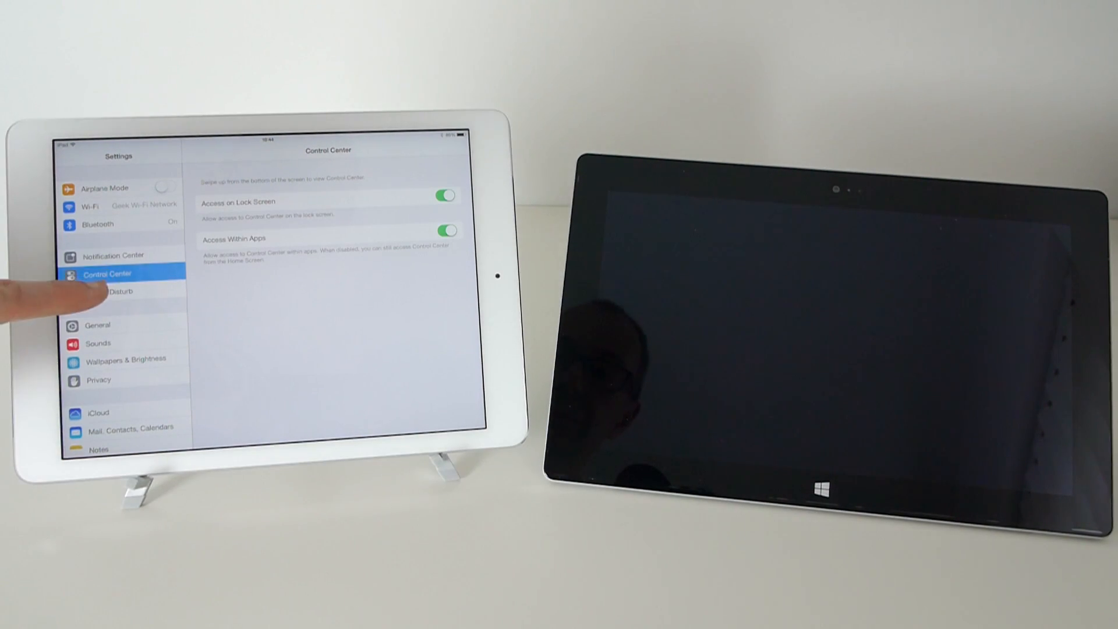
{"action": "left_click", "coordinate": [107, 291]}
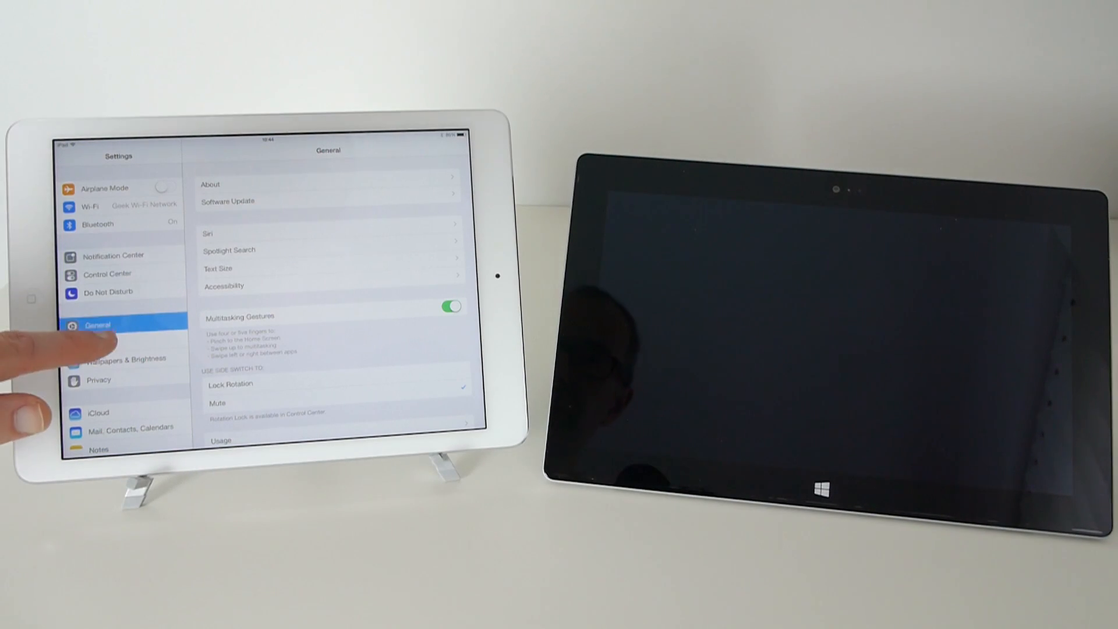
{"action": "left_click", "coordinate": [126, 358]}
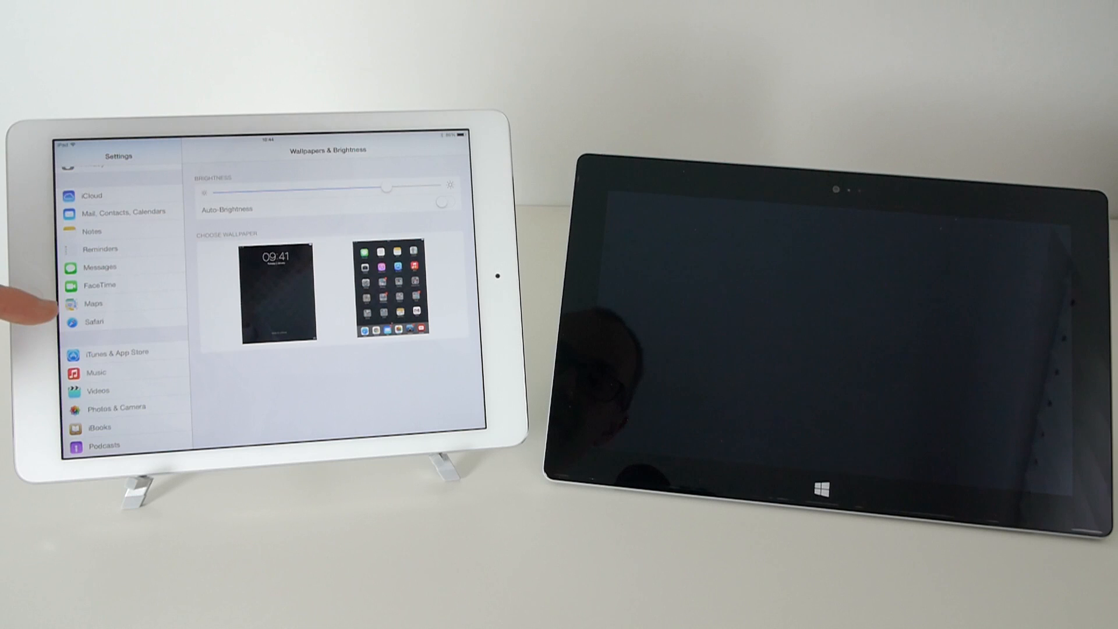
{"action": "left_click", "coordinate": [93, 303]}
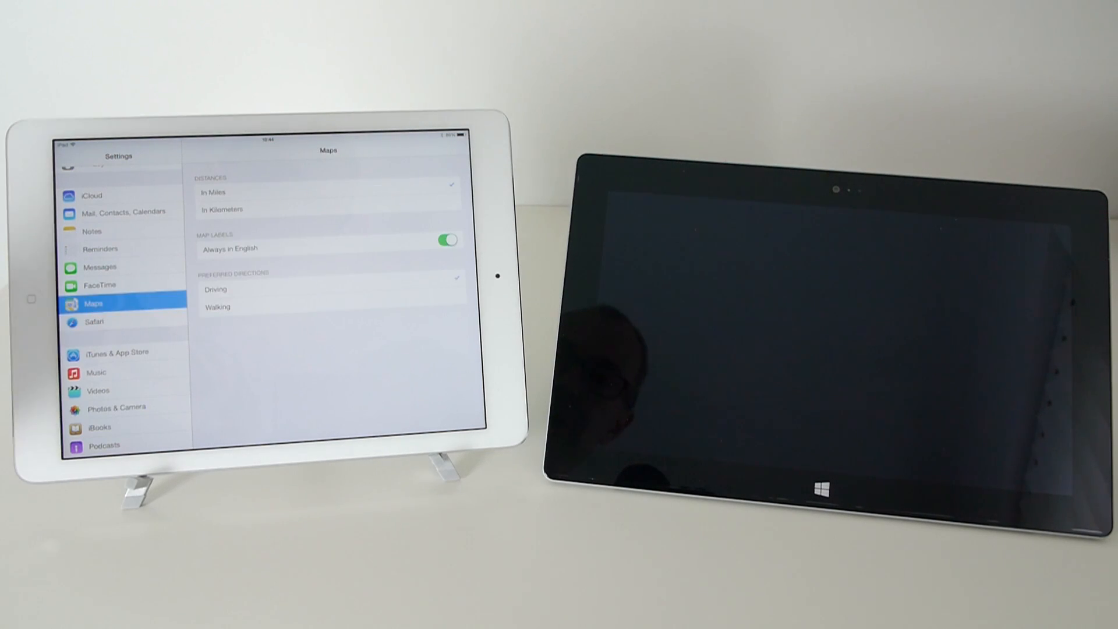
{"action": "left_click", "coordinate": [94, 321]}
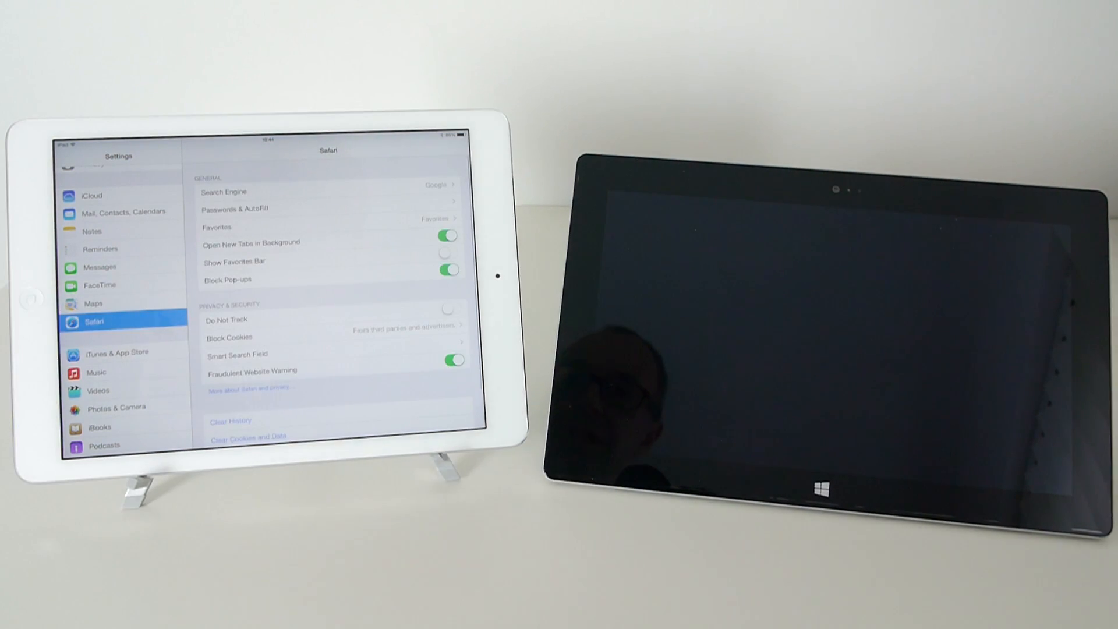
{"action": "scroll", "scroll_direction": "down", "scroll_amount": 3}
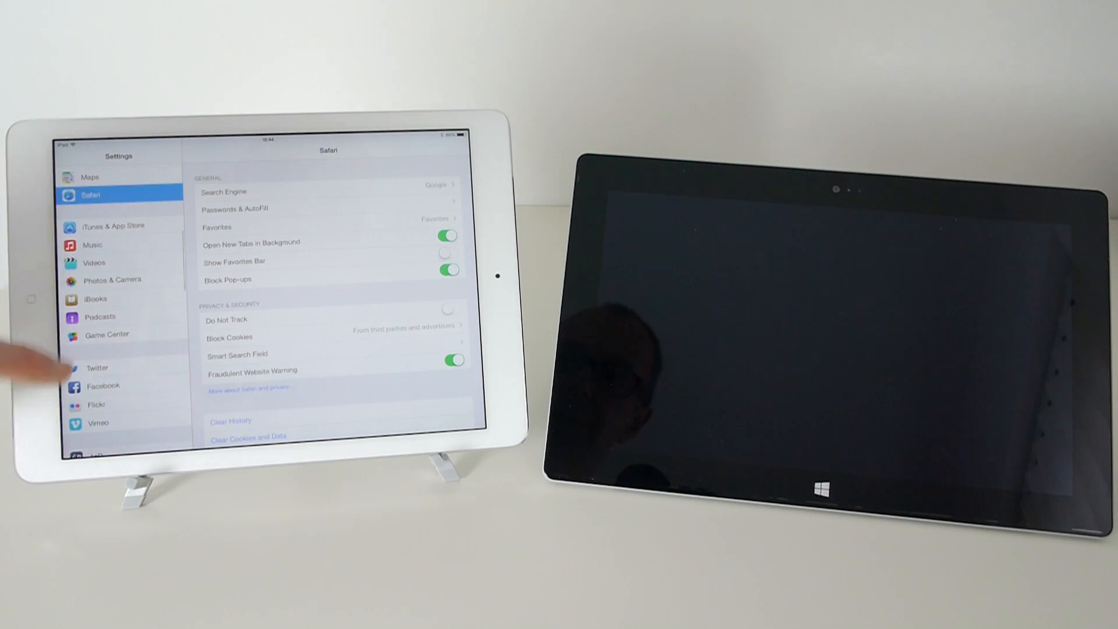
{"action": "scroll", "scroll_direction": "down", "scroll_amount": 3}
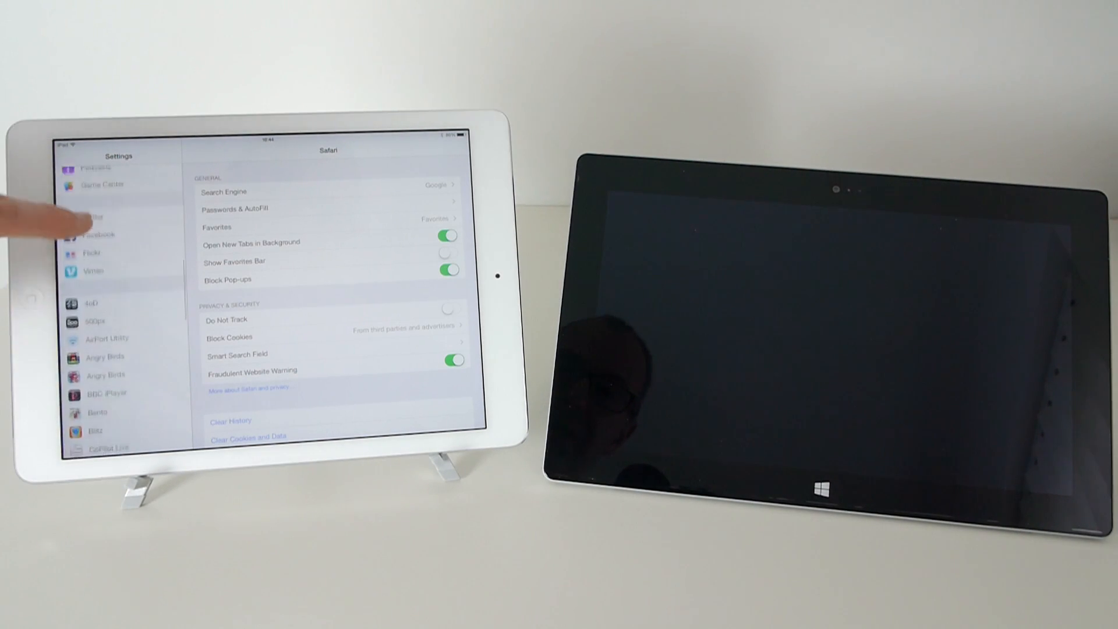
{"action": "scroll", "scroll_direction": "down", "scroll_amount": 3}
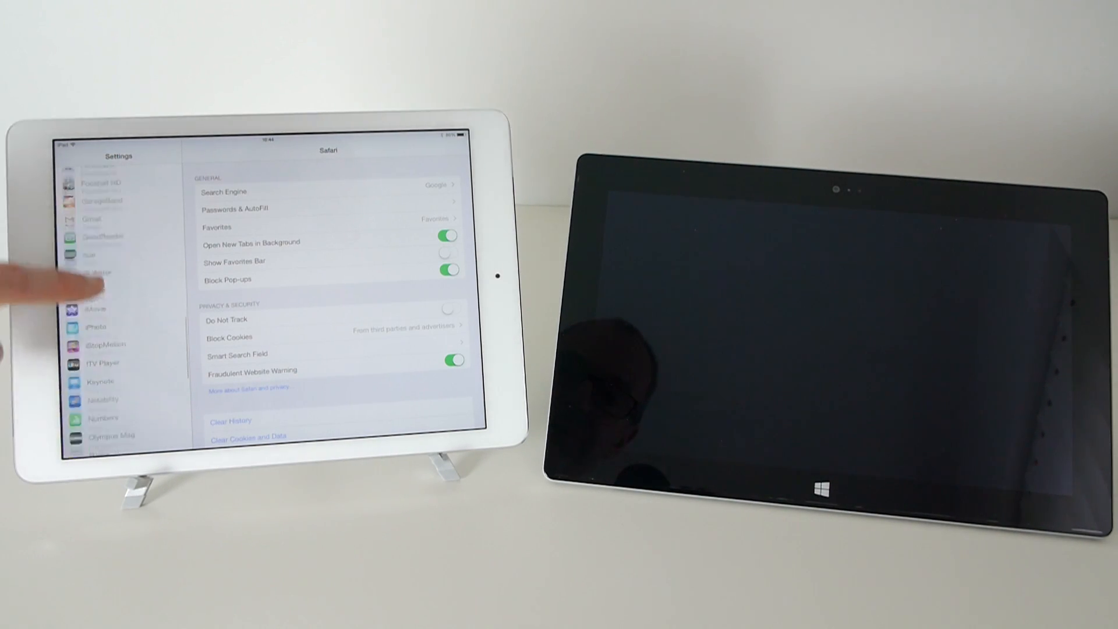
{"action": "scroll", "scroll_direction": "down", "scroll_amount": 3}
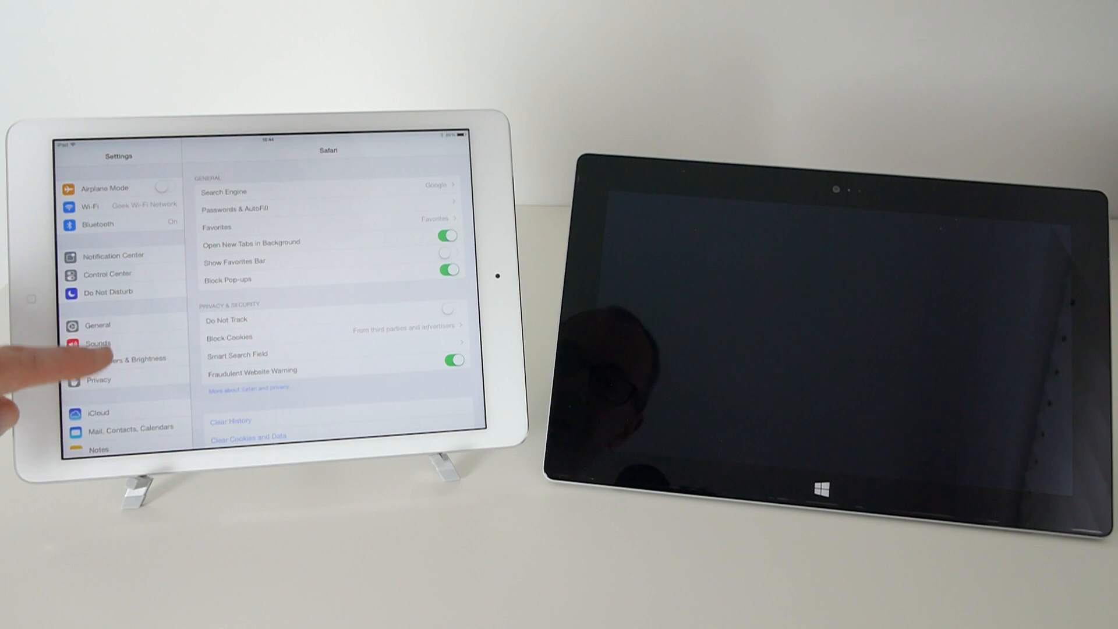
{"action": "left_click", "coordinate": [93, 325]}
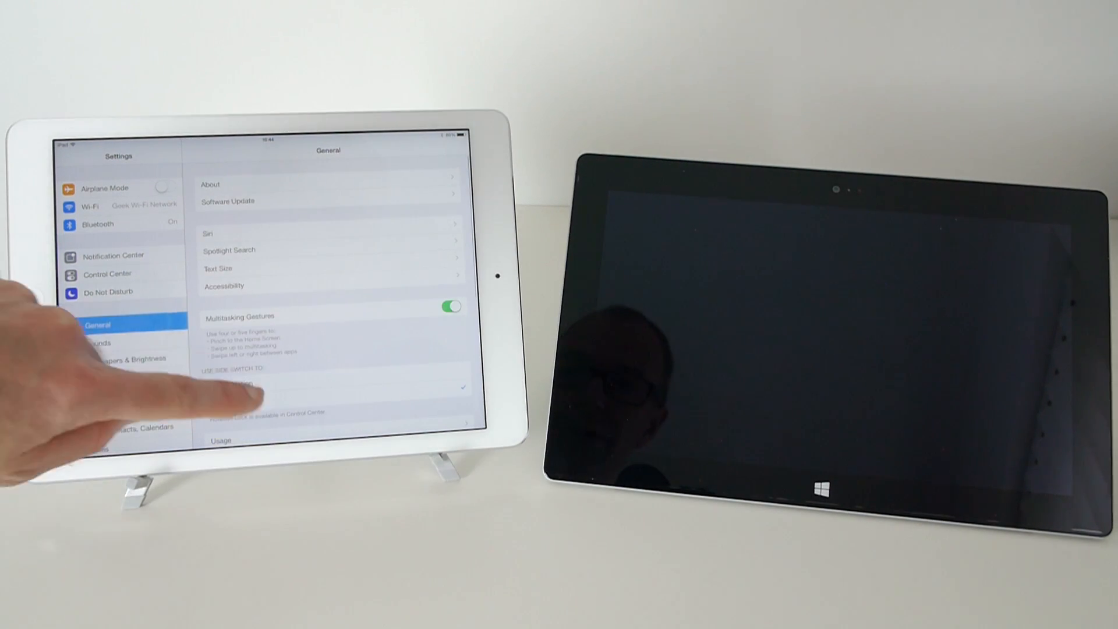
{"action": "scroll", "scroll_direction": "down", "scroll_amount": 3}
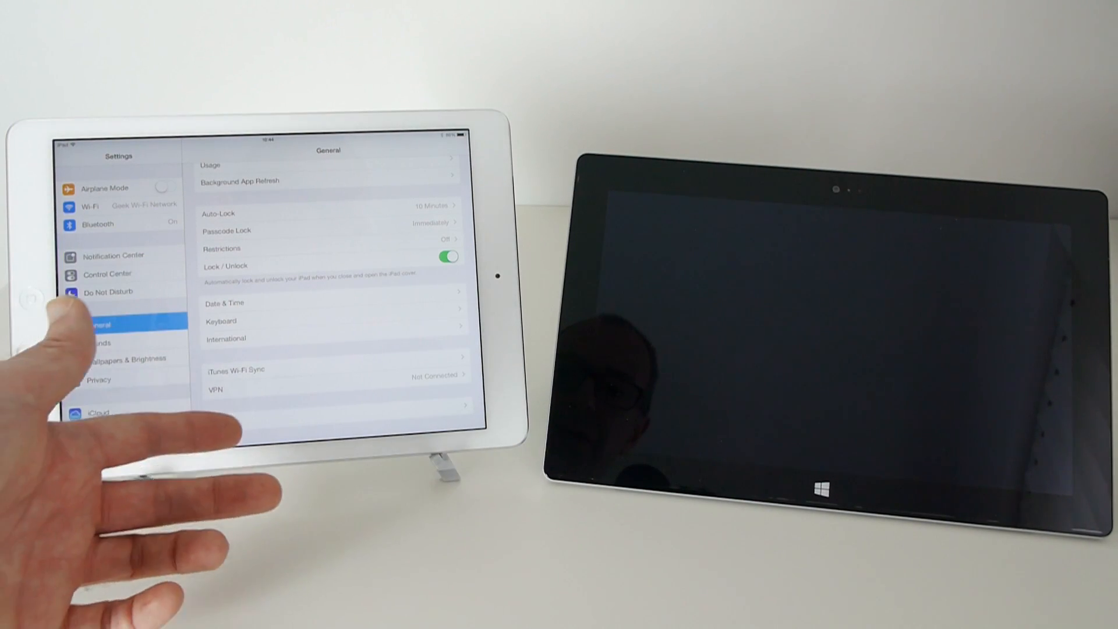
{"action": "scroll", "scroll_direction": "down", "scroll_amount": 3}
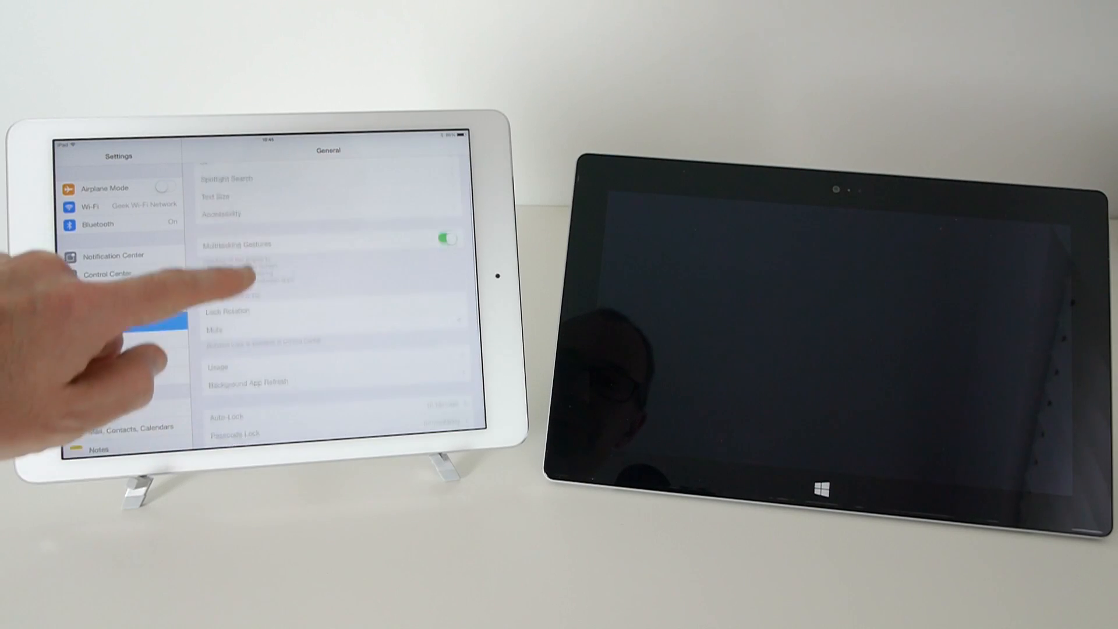
{"action": "scroll", "scroll_direction": "down", "scroll_amount": 3}
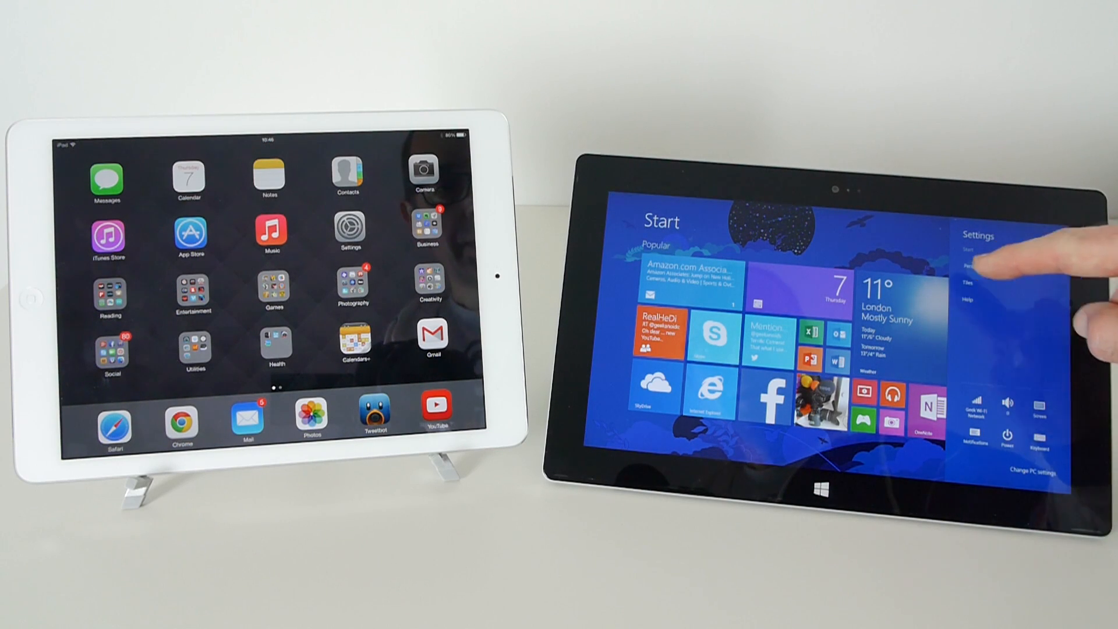
- From the Start Settings charm, view Personalise and then the Tiles options, returning to the main pane
{"action": "left_click", "coordinate": [980, 246]}
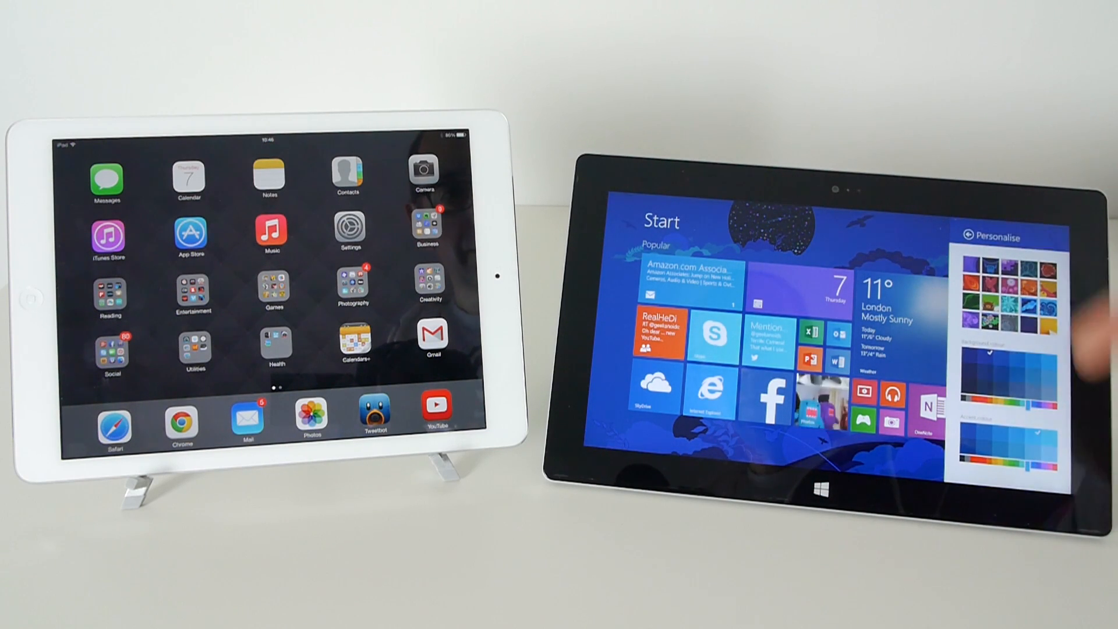
{"action": "left_click", "coordinate": [966, 235]}
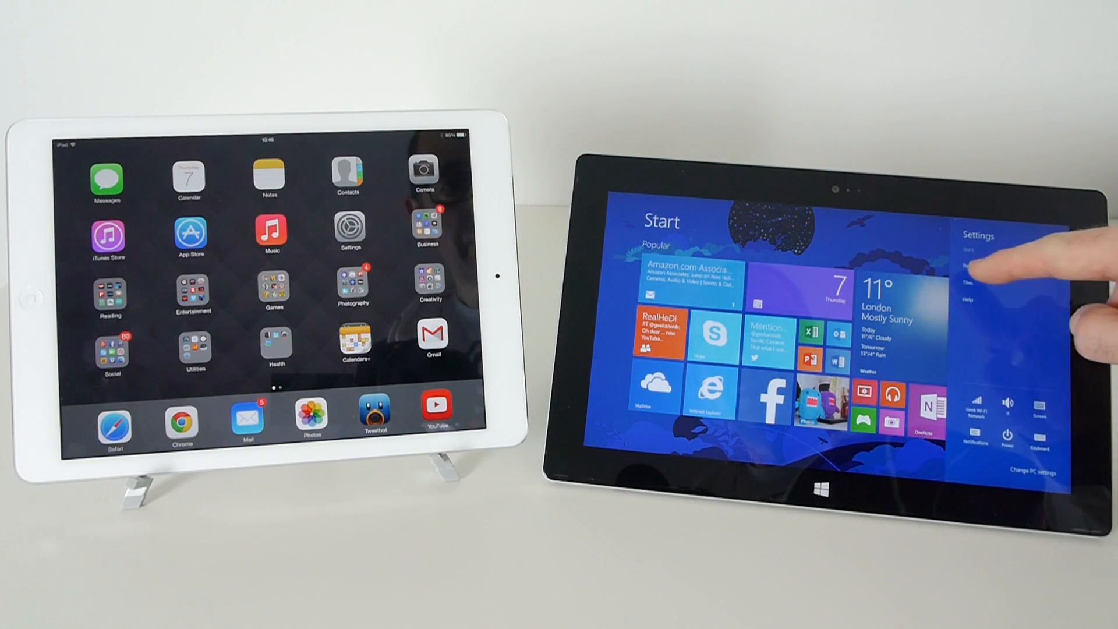
{"action": "left_click", "coordinate": [970, 279]}
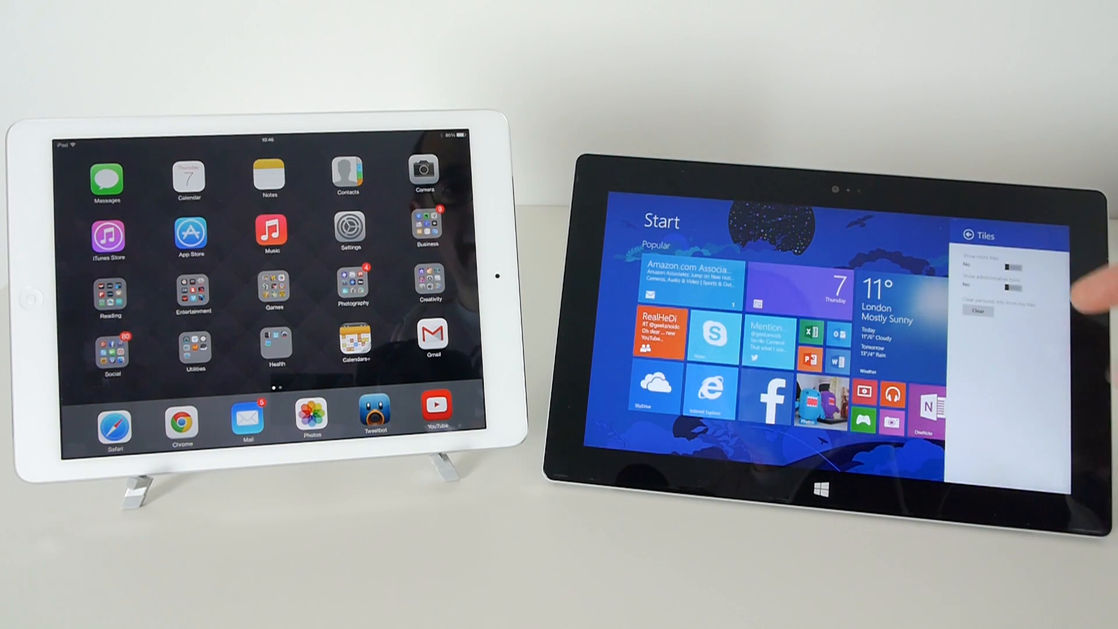
{"action": "left_click", "coordinate": [968, 235]}
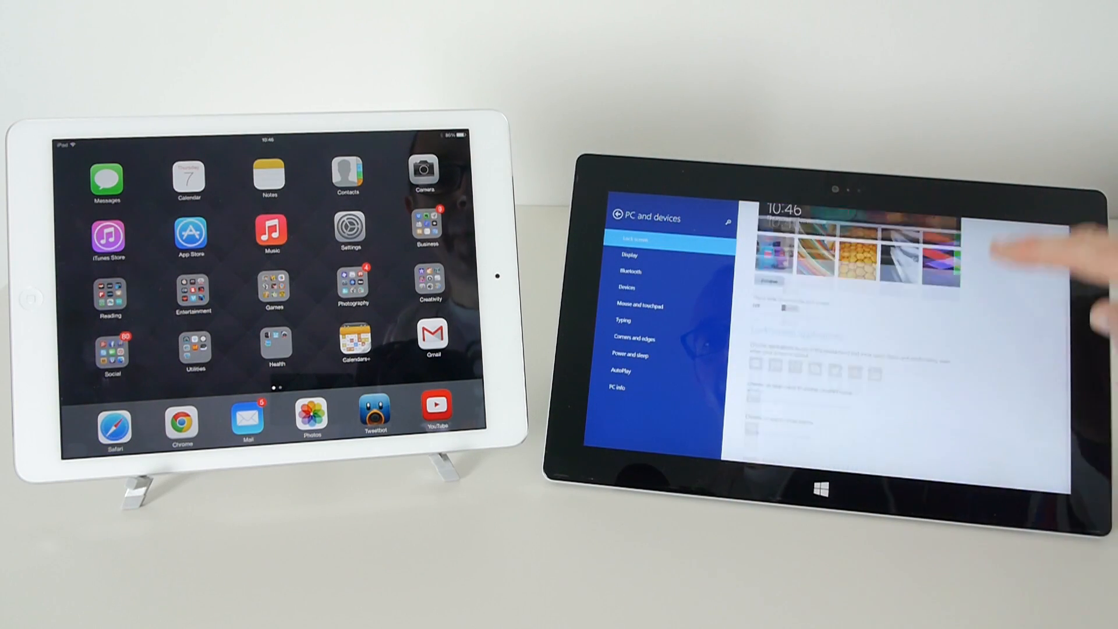
- Browse the Display, Devices, Mouse and touchpad, and Typing pages under PC and devices
{"action": "scroll", "scroll_direction": "down", "scroll_amount": 3}
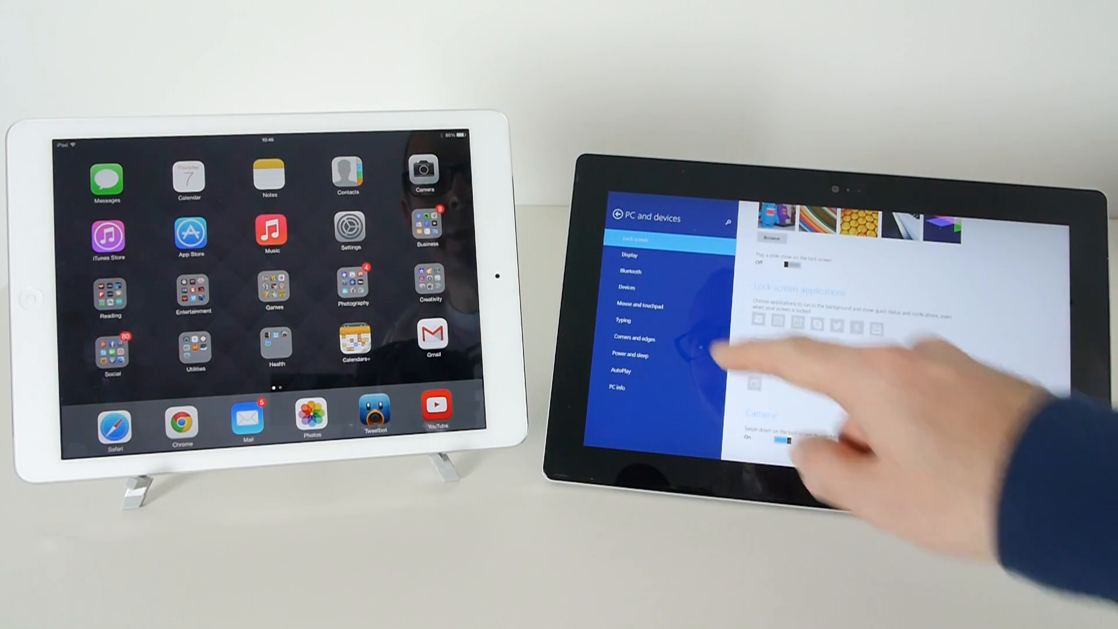
{"action": "left_click", "coordinate": [627, 255]}
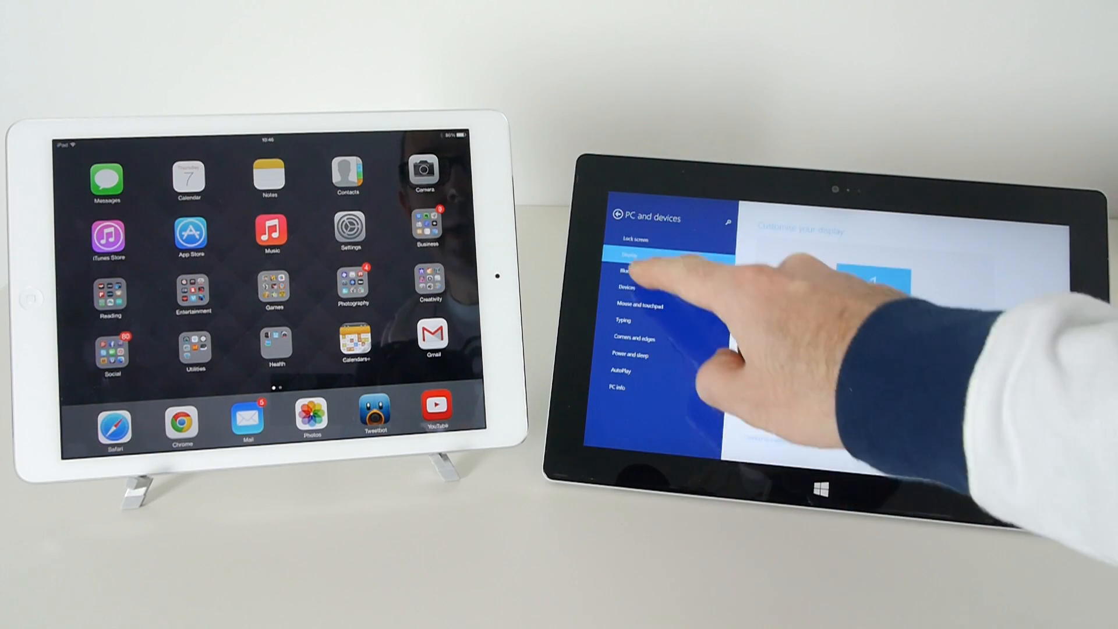
{"action": "left_click", "coordinate": [638, 287]}
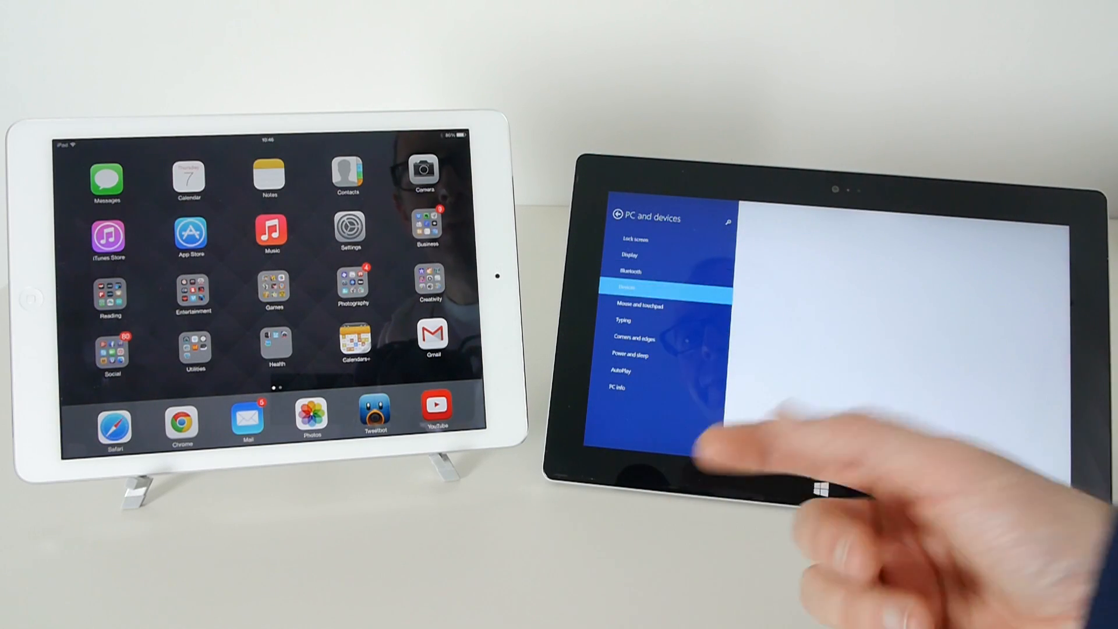
{"action": "left_click", "coordinate": [640, 305]}
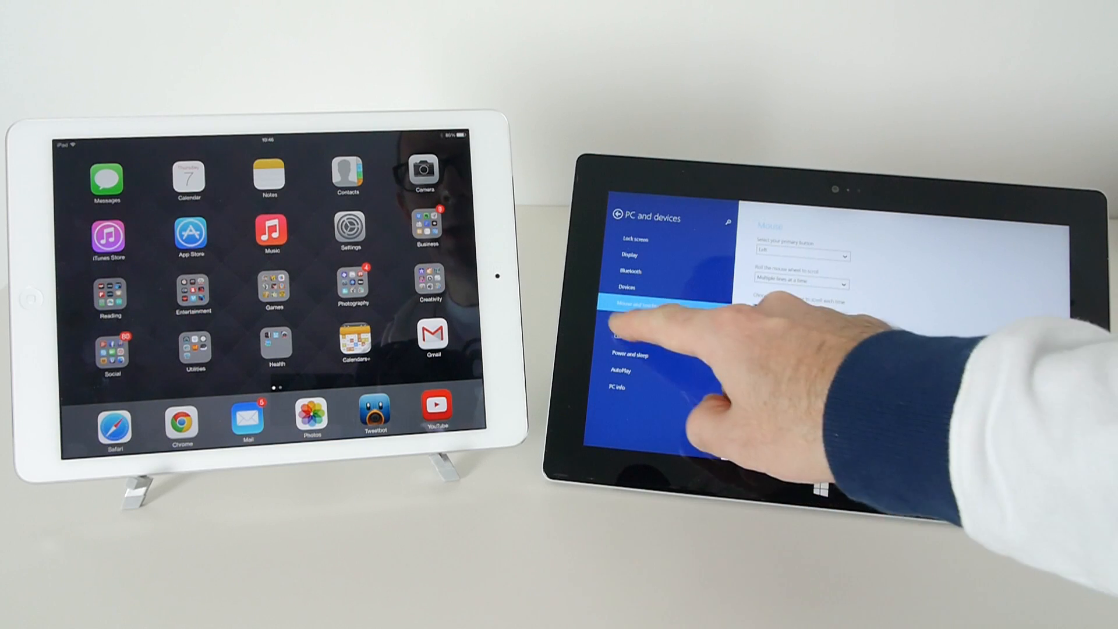
{"action": "left_click", "coordinate": [620, 319]}
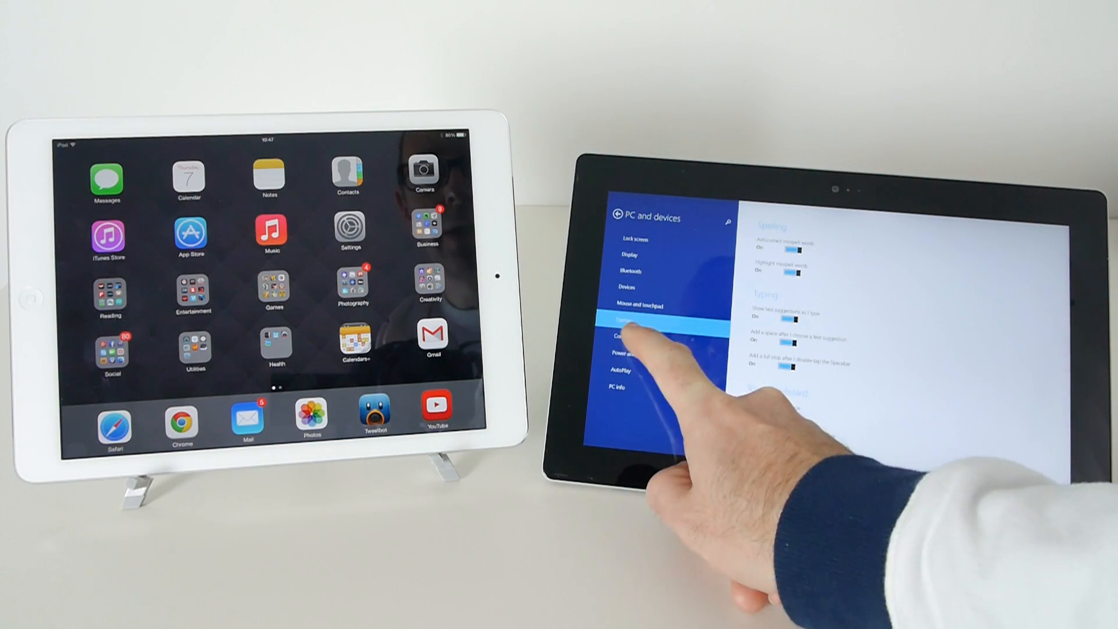
- Browse Corners and edges, AutoPlay and PC info, then move to Time and language
{"action": "left_click", "coordinate": [634, 335]}
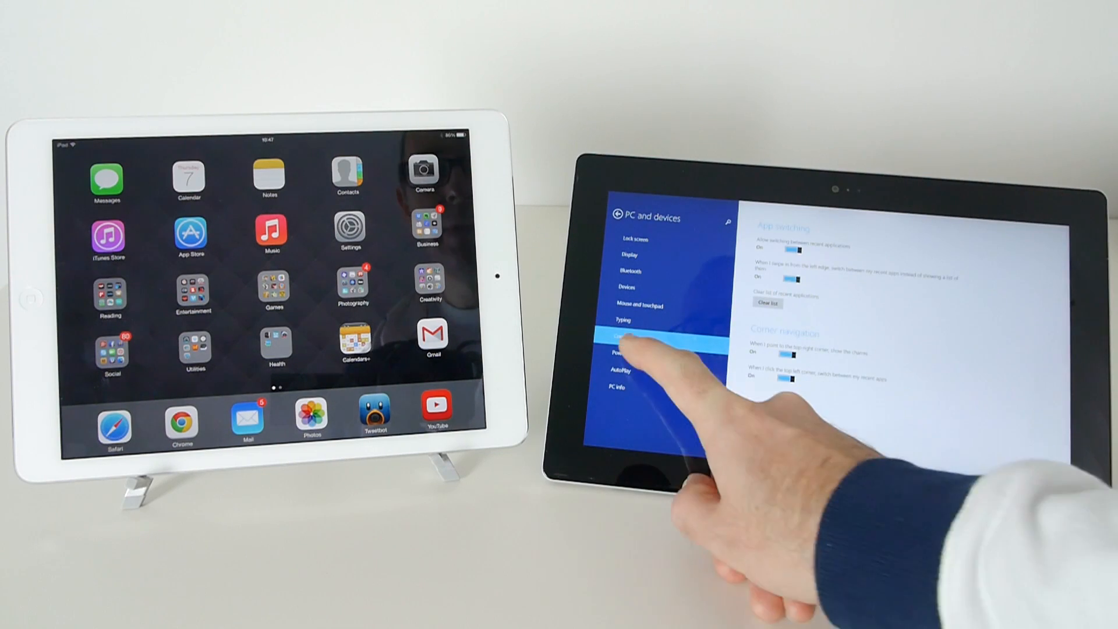
{"action": "left_click", "coordinate": [638, 336]}
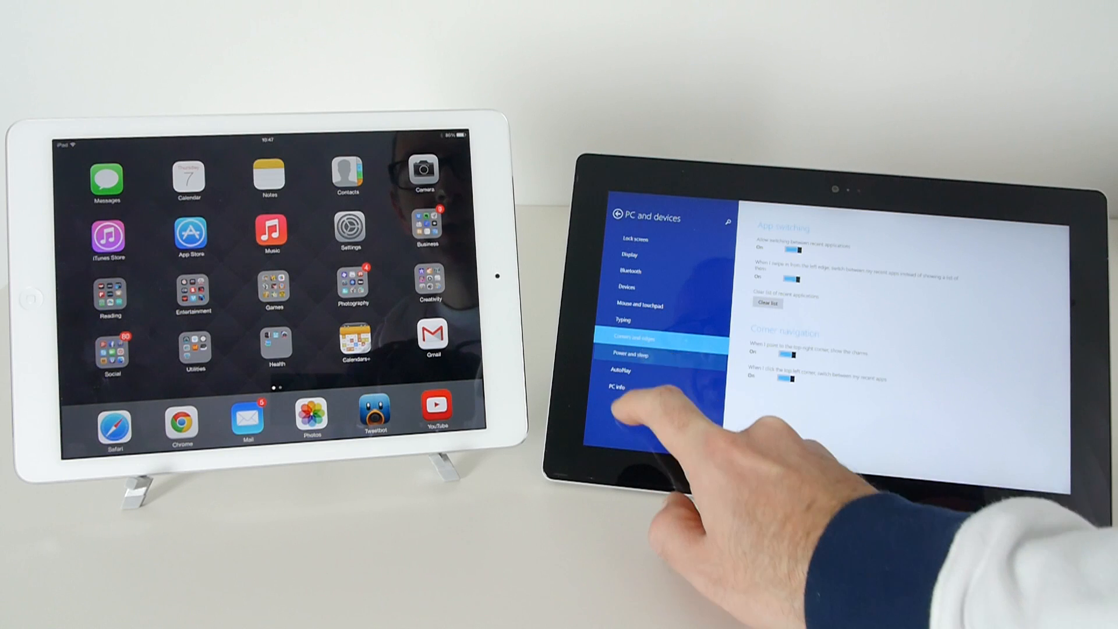
{"action": "left_click", "coordinate": [621, 371]}
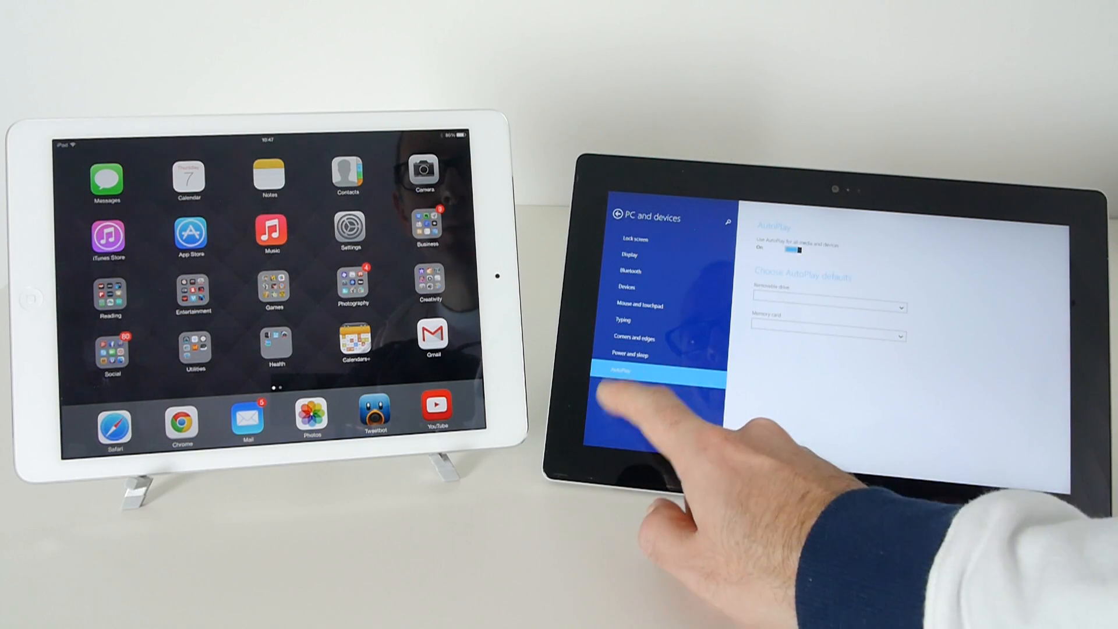
{"action": "left_click", "coordinate": [641, 388]}
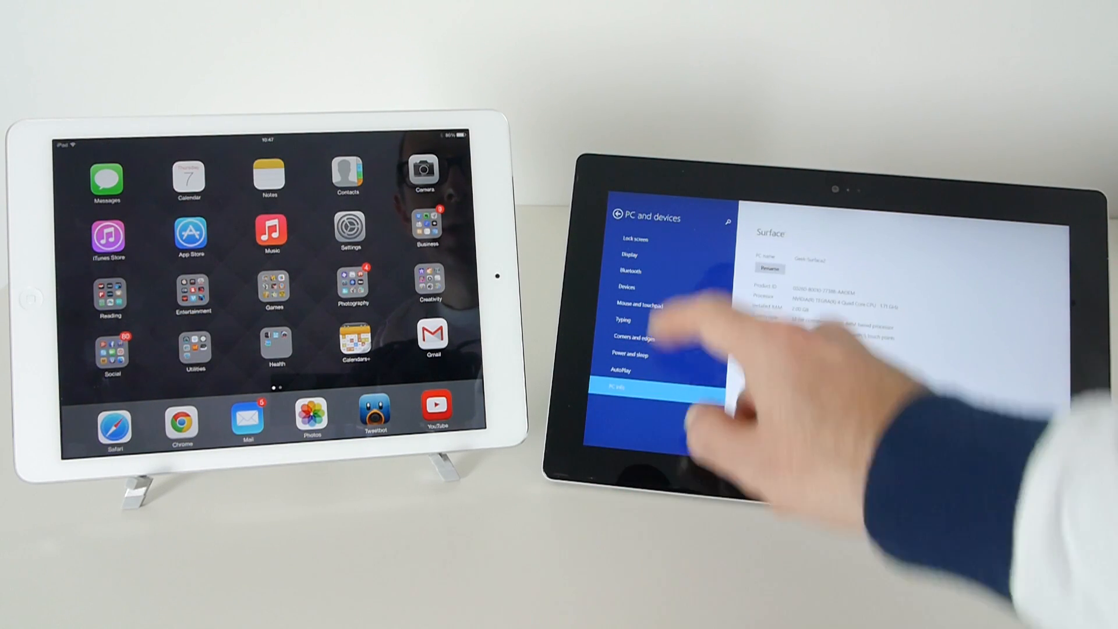
{"action": "left_click", "coordinate": [619, 217]}
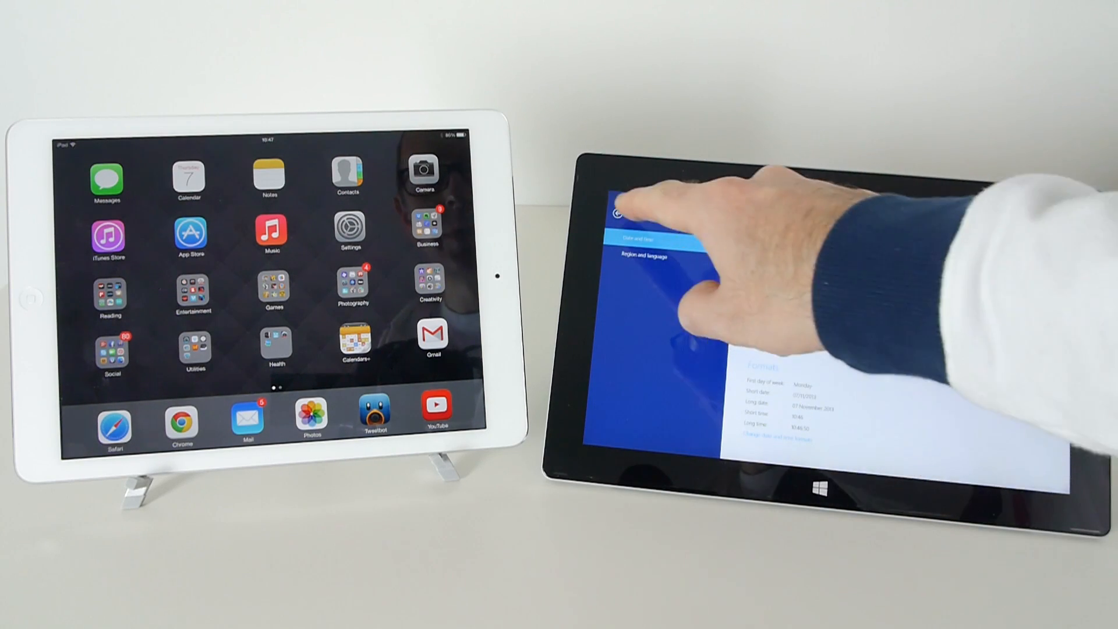
- Go back to the main PC settings categories page
{"action": "left_click", "coordinate": [615, 214]}
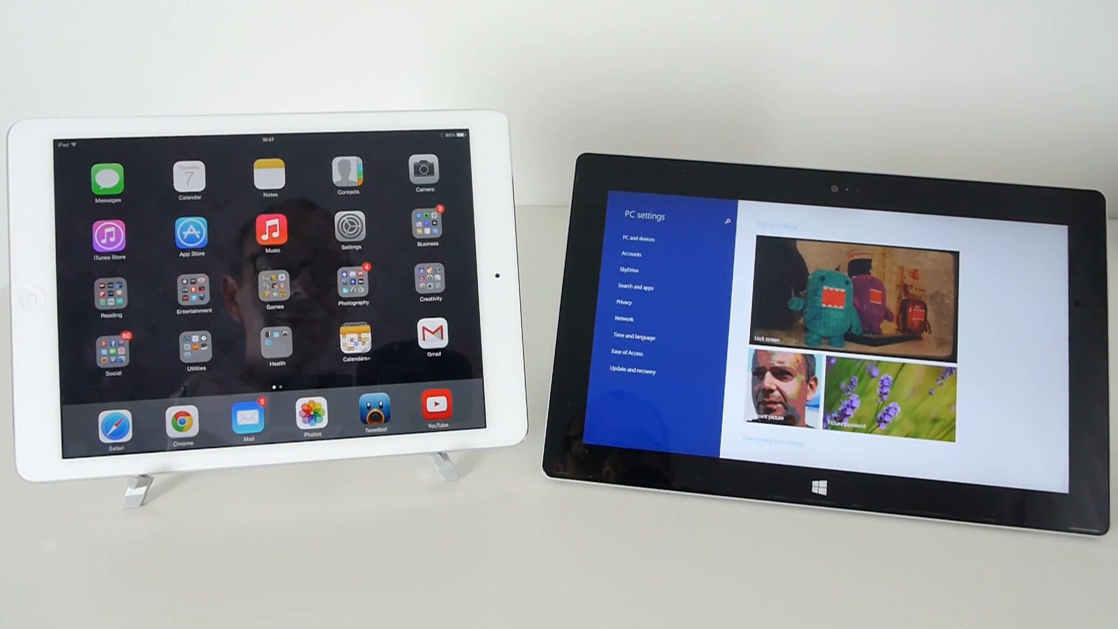
{"action": "mouse_move", "coordinate": [357, 427]}
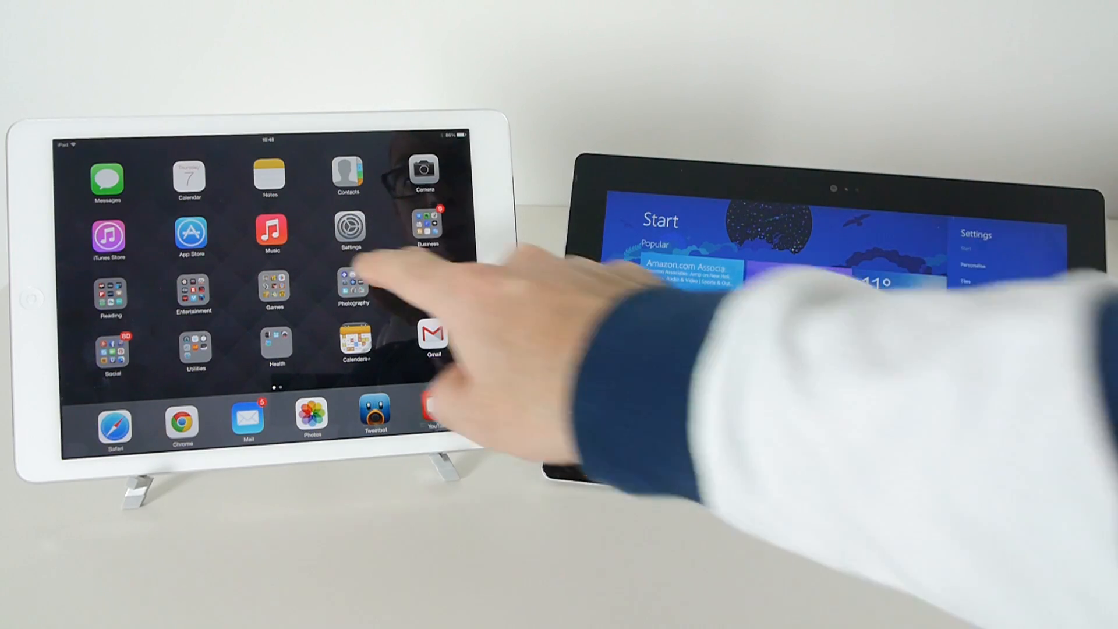
- Show iPad Settings and full PC settings once more, then send the Surface back to Start
{"action": "left_click", "coordinate": [351, 233]}
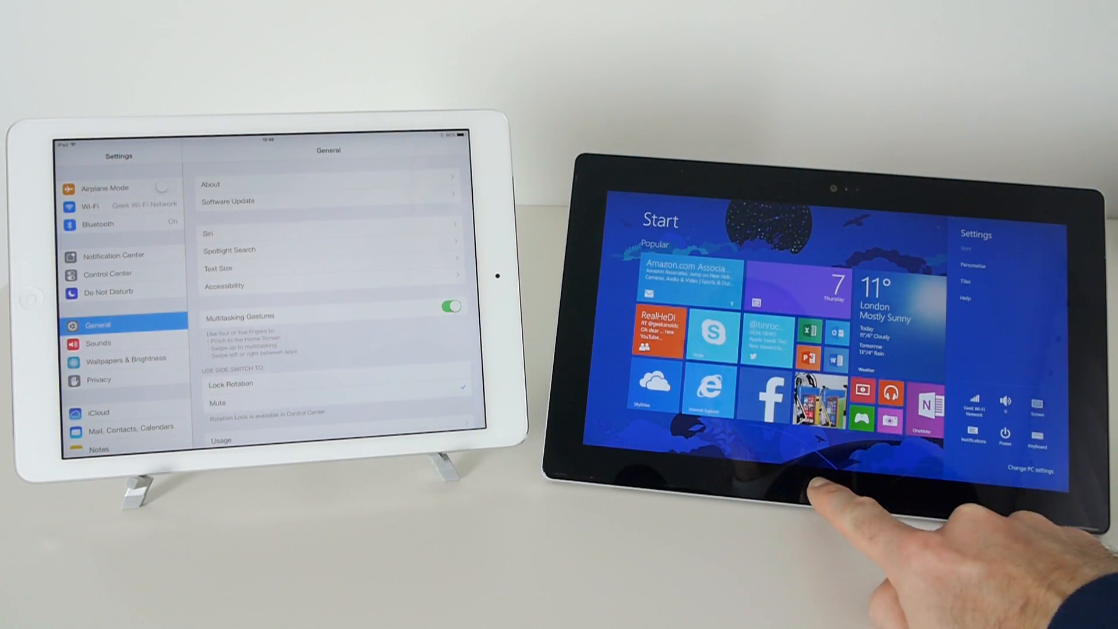
{"action": "left_click", "coordinate": [1028, 470]}
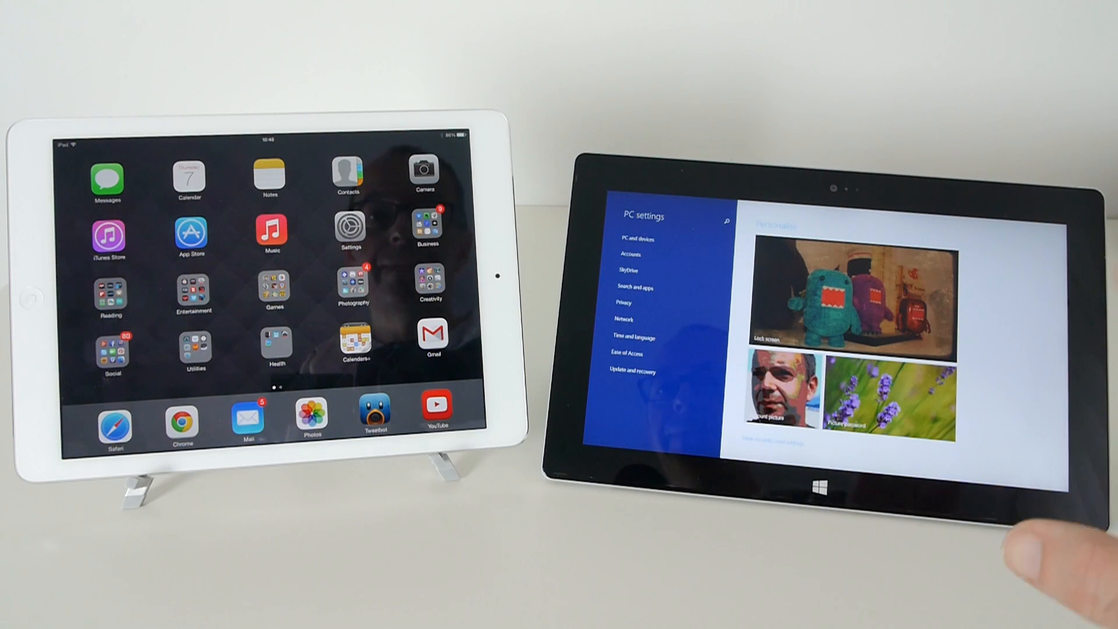
{"action": "left_click", "coordinate": [831, 484]}
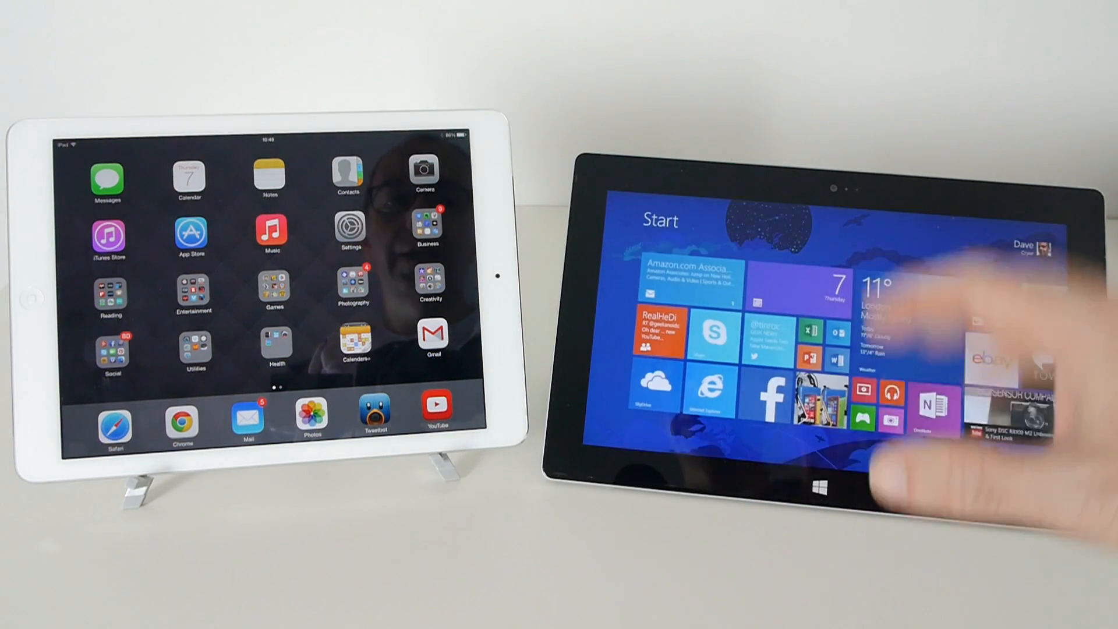